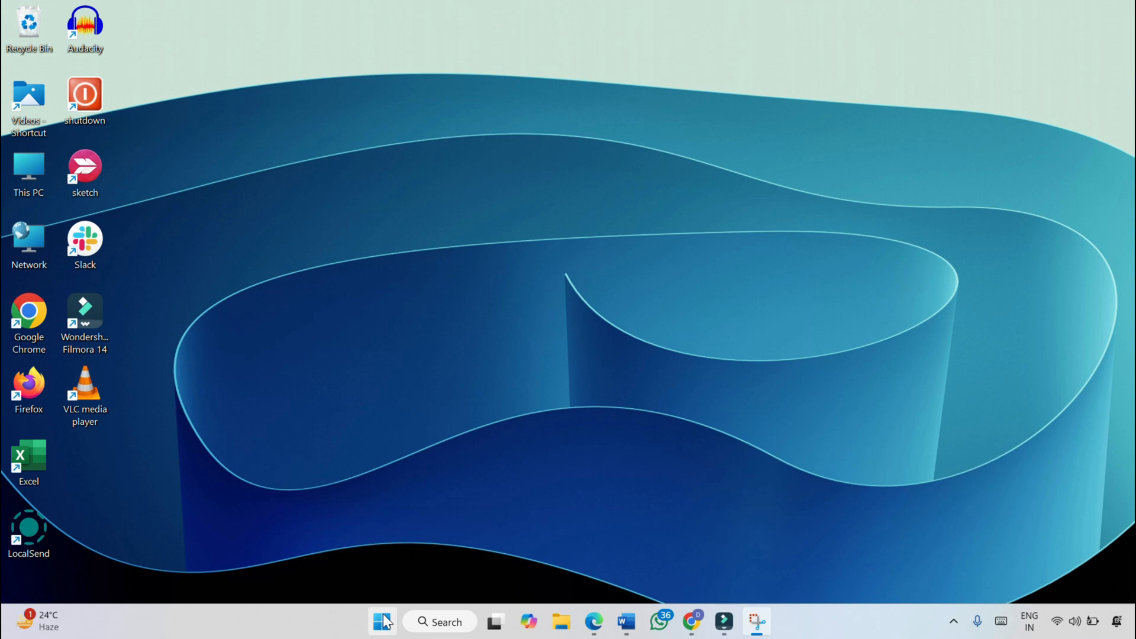
Step: Launch Settings from the pinned apps in the Start menu
{"action": "left_click", "coordinate": [382, 622]}
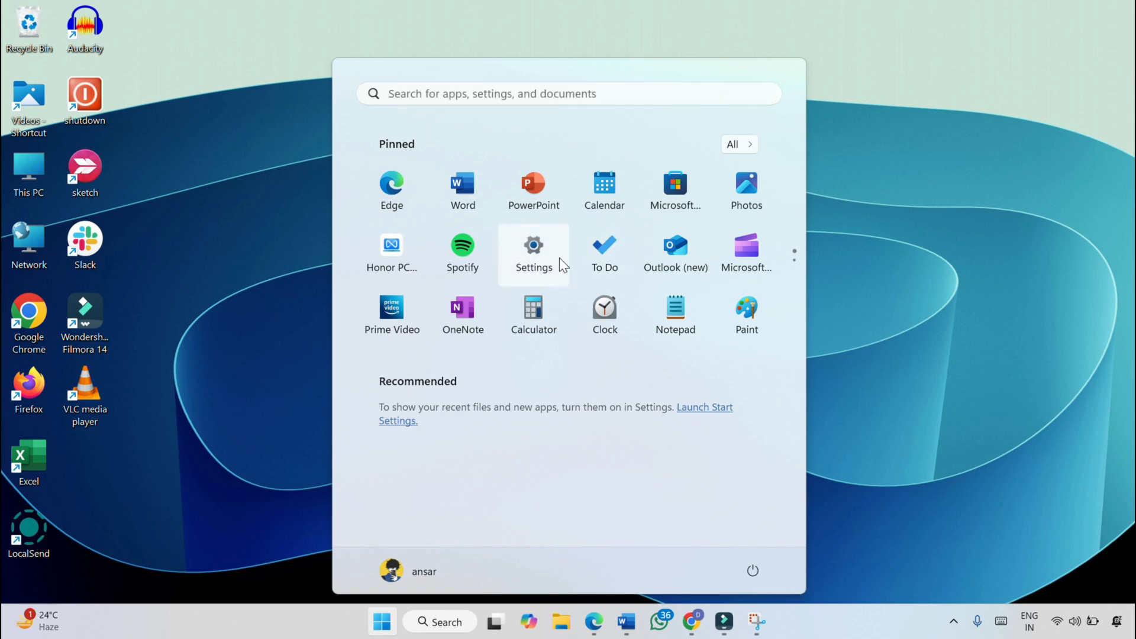
{"action": "left_click", "coordinate": [533, 244]}
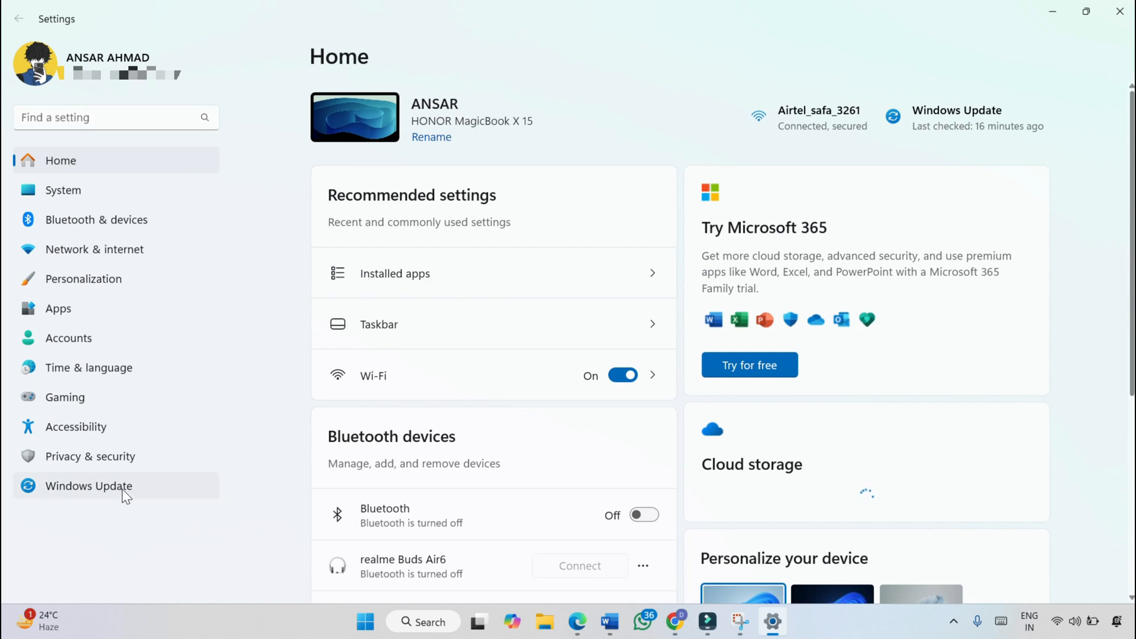
Step: Open Windows Update history and scroll down to Related settings
{"action": "left_click", "coordinate": [88, 485]}
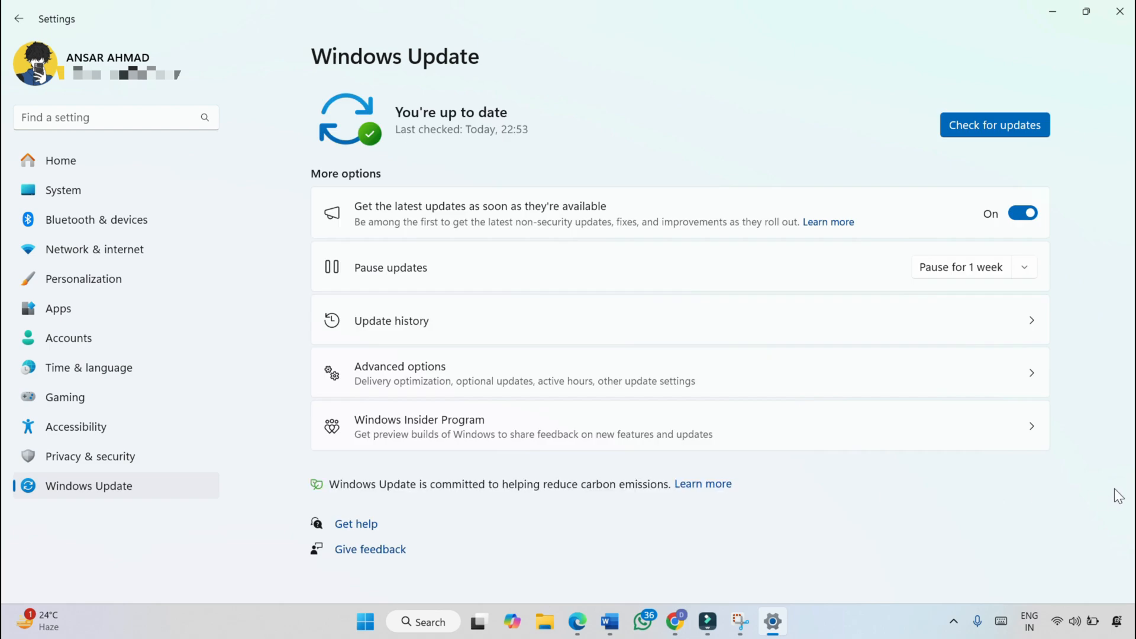
{"action": "mouse_move", "coordinate": [733, 328]}
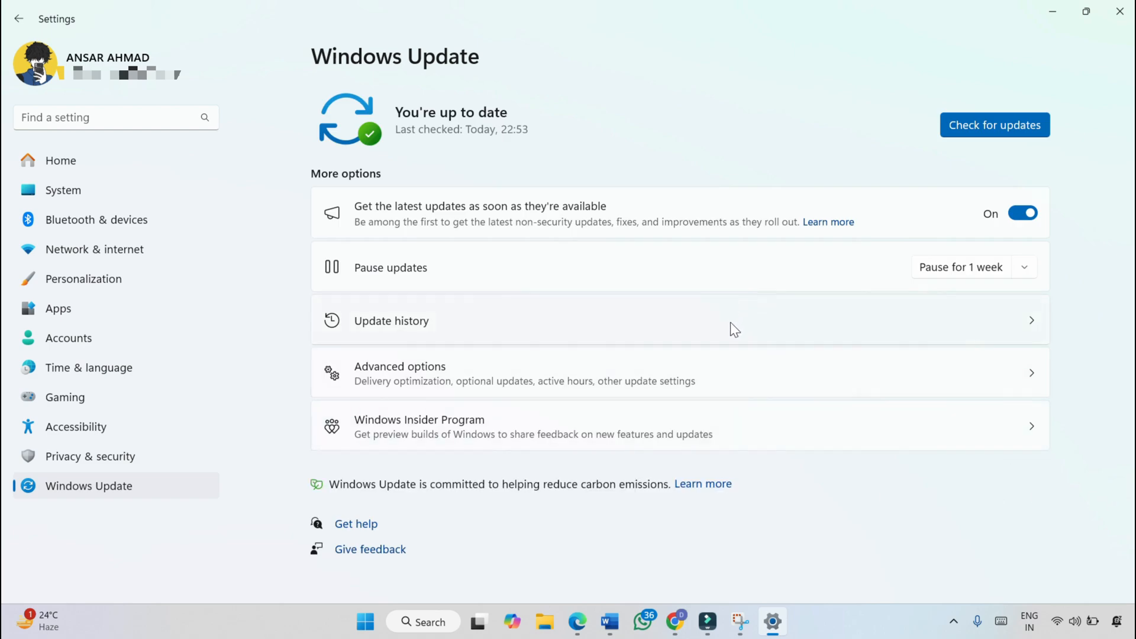
{"action": "left_click", "coordinate": [392, 320]}
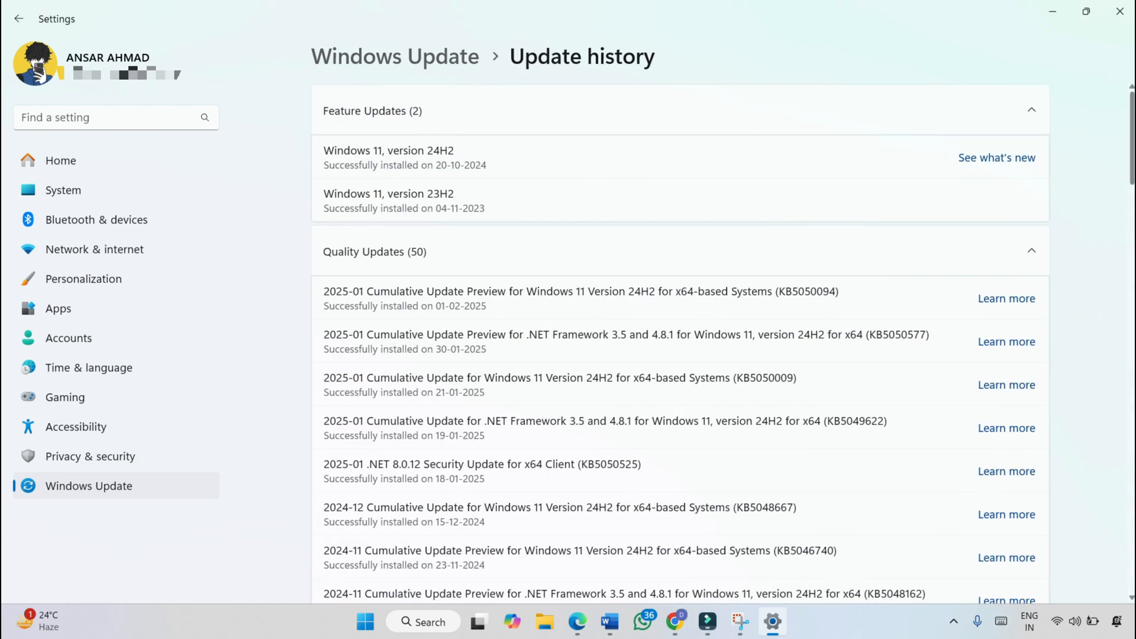
{"action": "scroll", "scroll_direction": "down", "scroll_amount": 3}
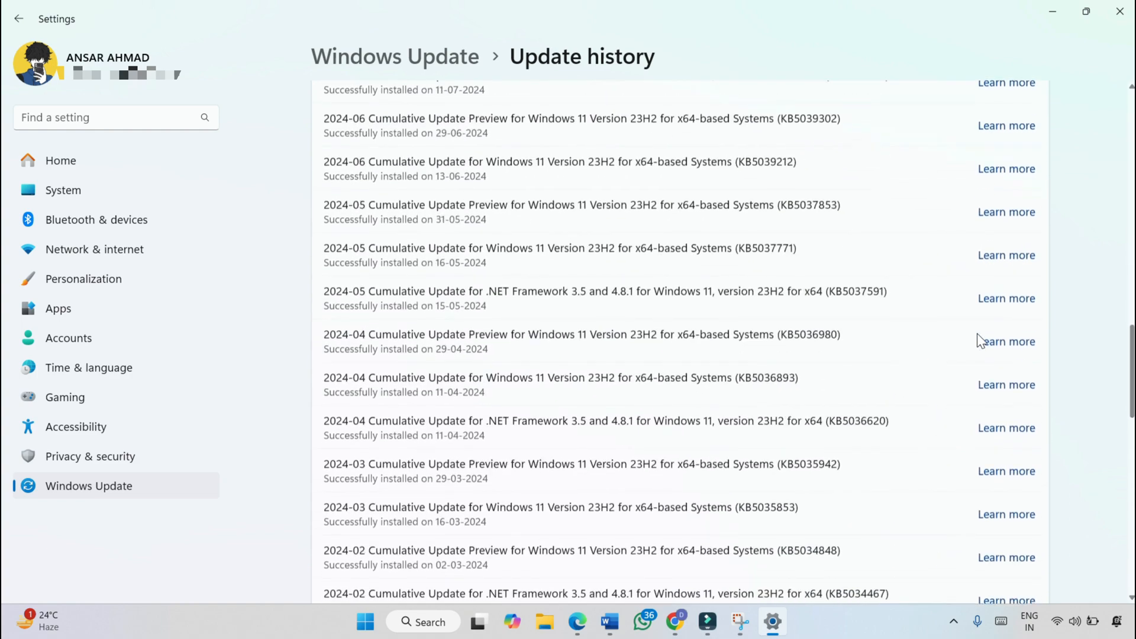
{"action": "scroll", "scroll_direction": "down", "scroll_amount": 3}
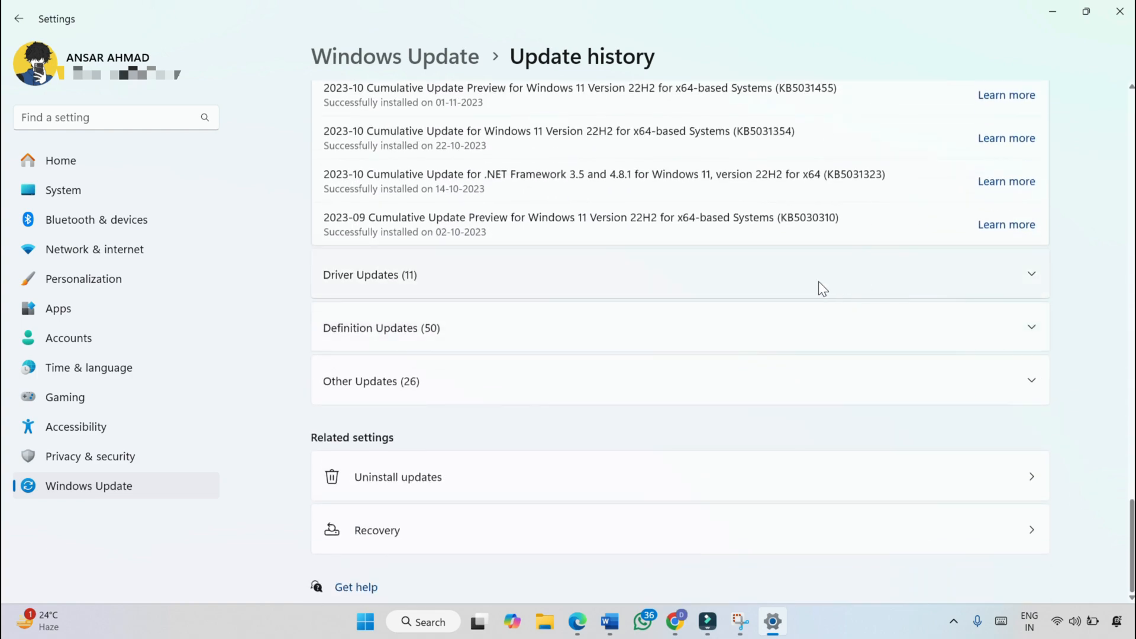
{"action": "mouse_move", "coordinate": [795, 493]}
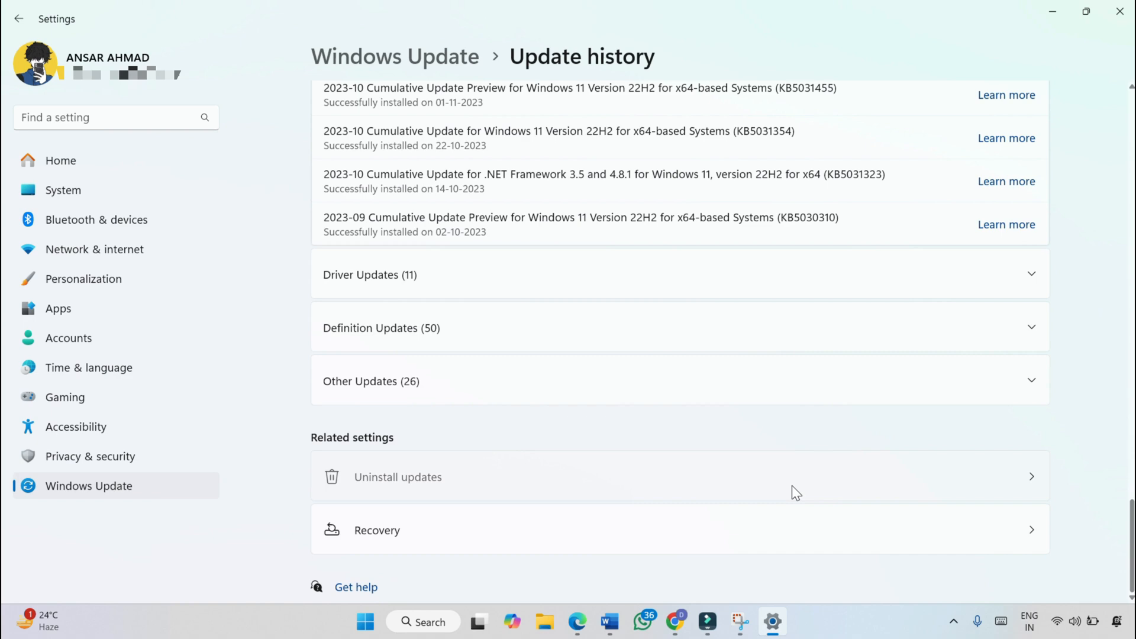
Step: Open Uninstall updates to list KB5050577 and KB5050094
{"action": "left_click", "coordinate": [397, 477]}
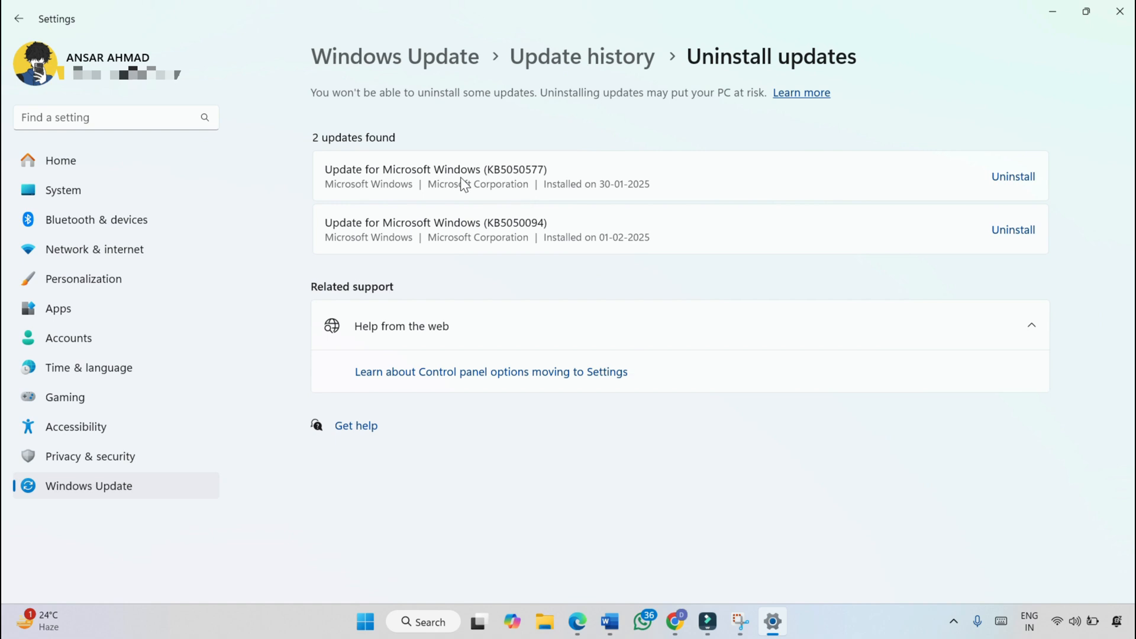
{"action": "mouse_move", "coordinate": [462, 188]}
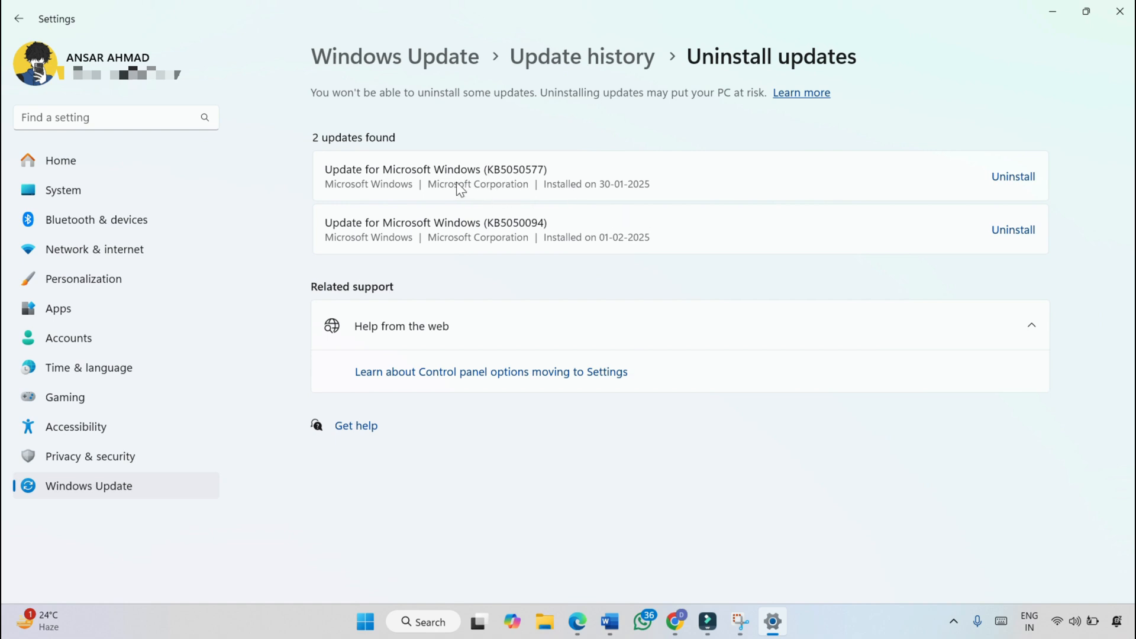
{"action": "mouse_move", "coordinate": [480, 181]}
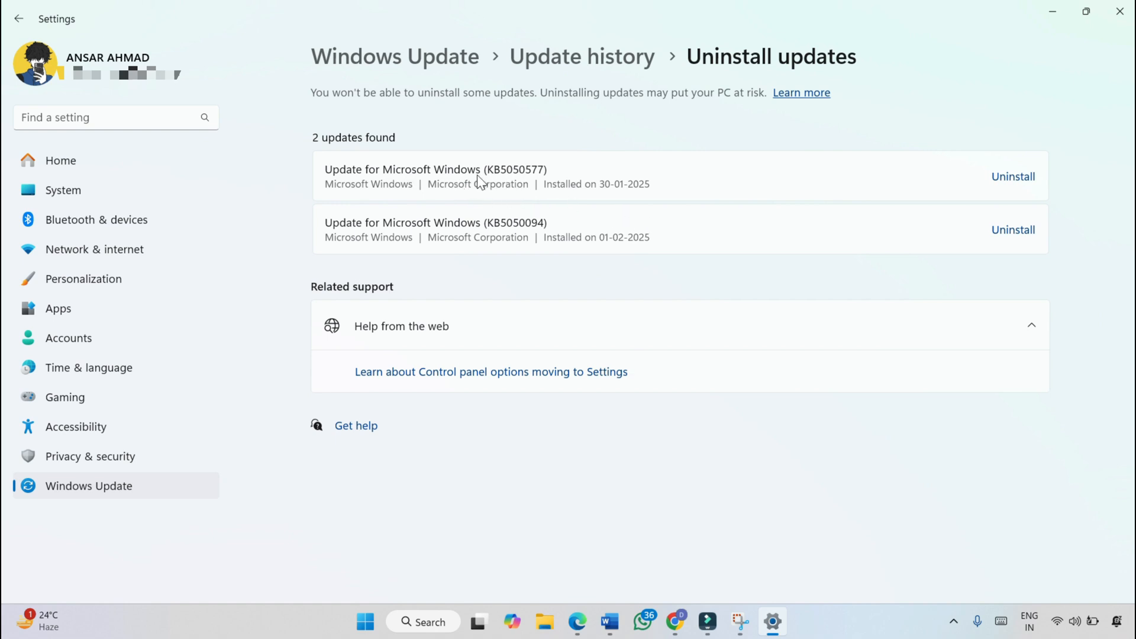
{"action": "mouse_move", "coordinate": [507, 190]}
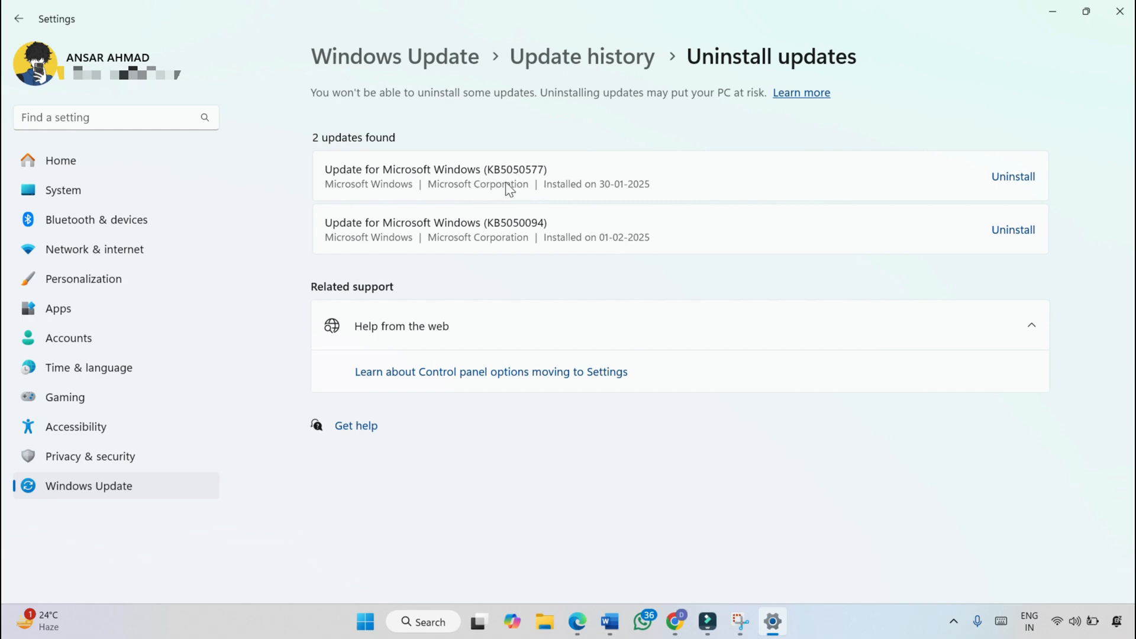
{"action": "mouse_move", "coordinate": [536, 190]}
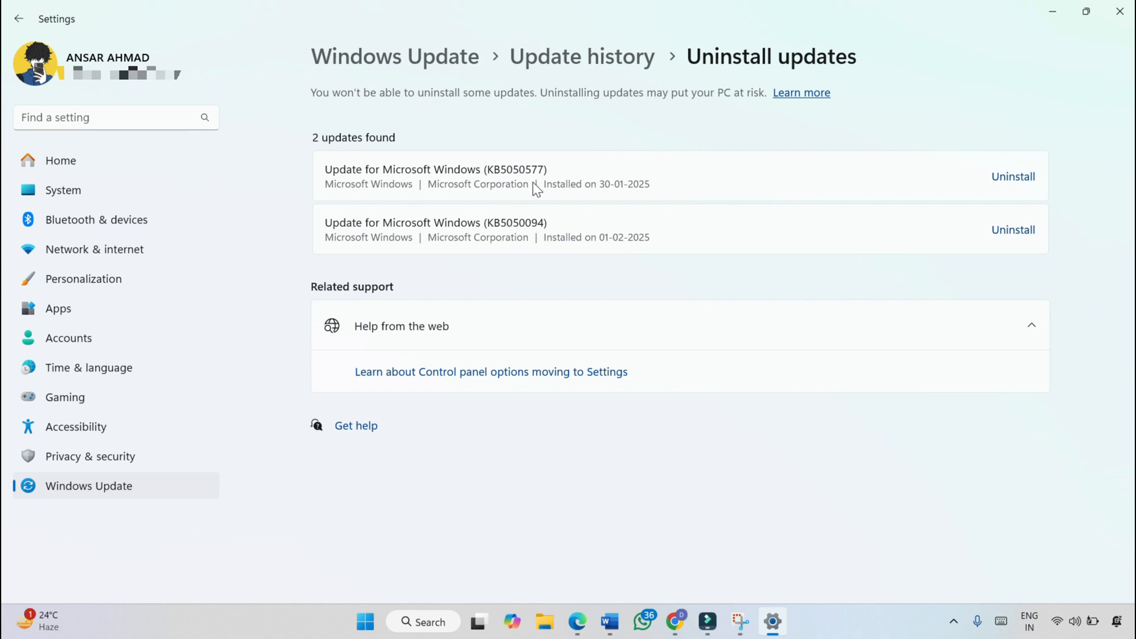
{"action": "mouse_move", "coordinate": [533, 227]}
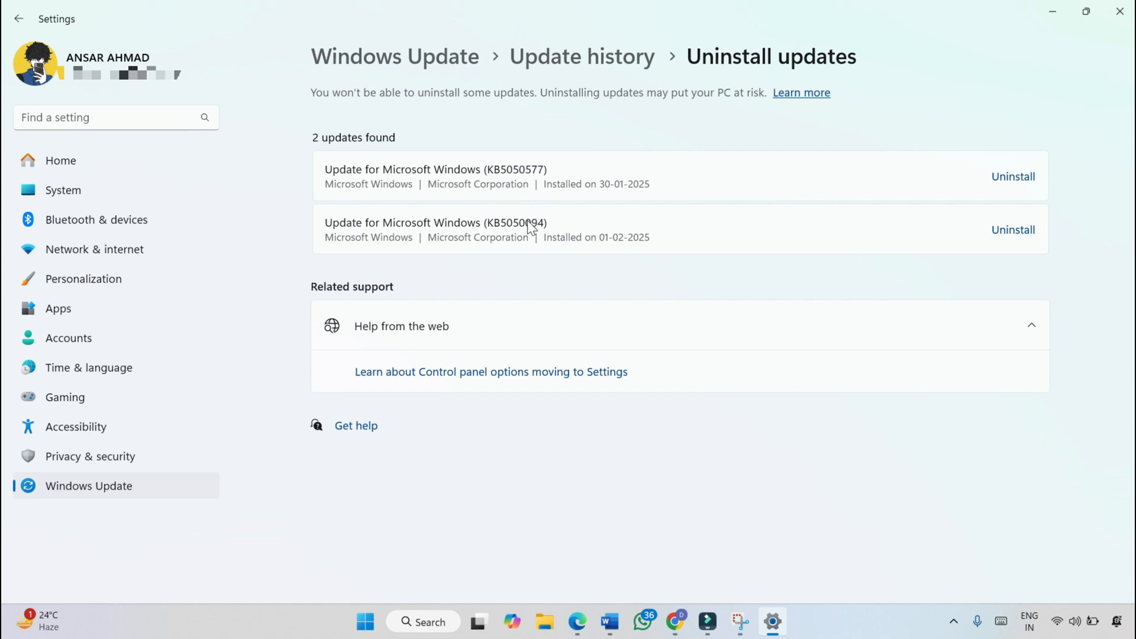
{"action": "mouse_move", "coordinate": [519, 236]}
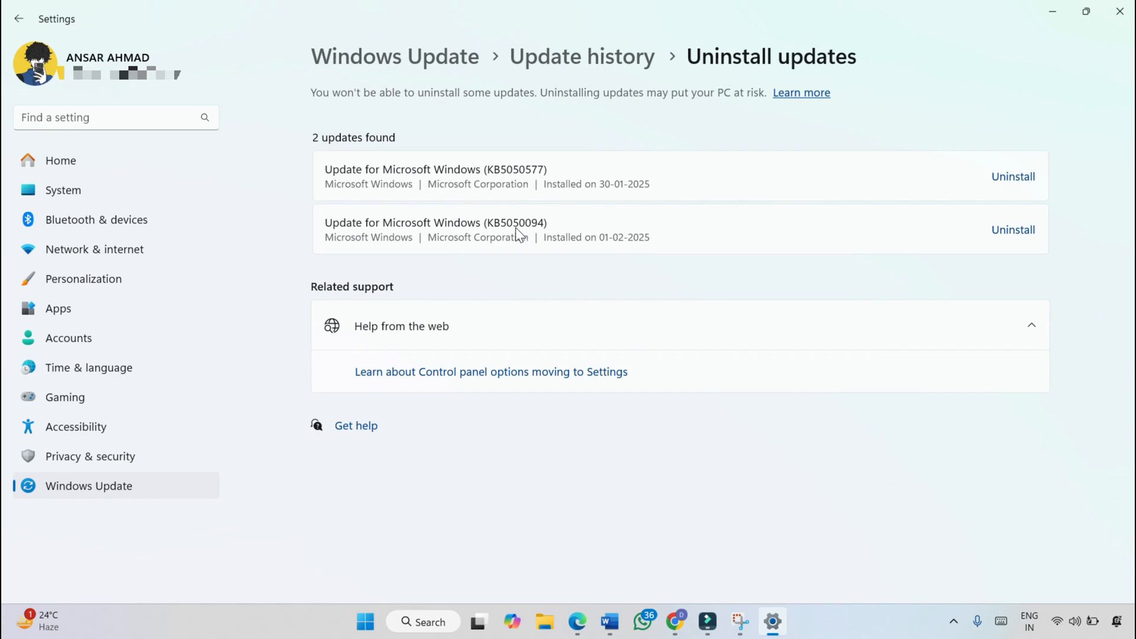
{"action": "mouse_move", "coordinate": [578, 245]}
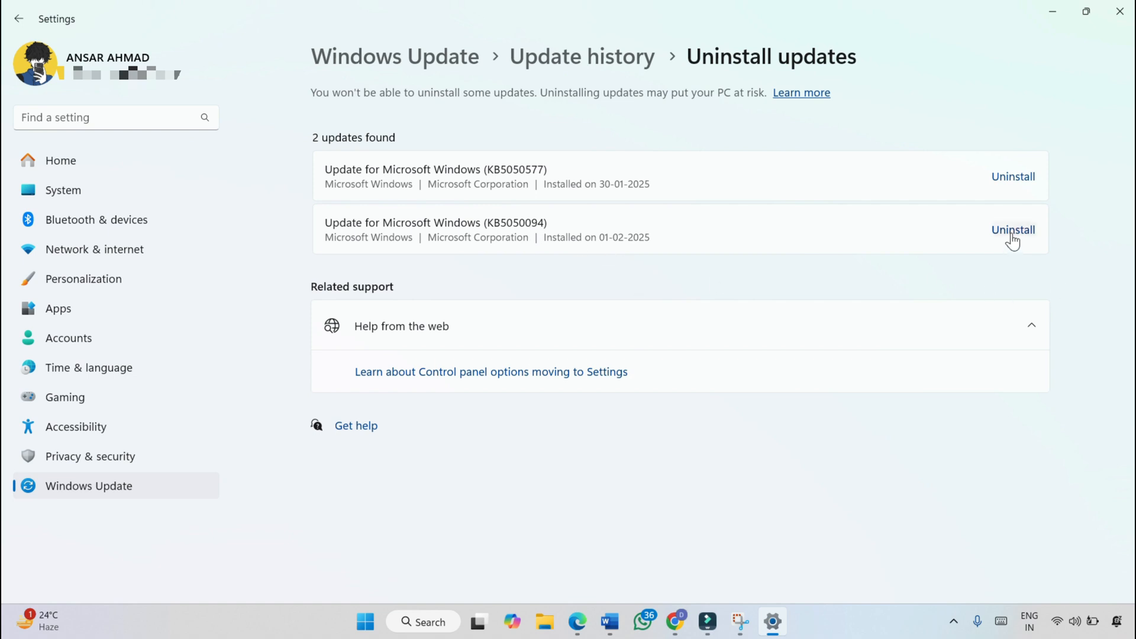
Step: Uninstall update KB5050094 and confirm the removal
{"action": "left_click", "coordinate": [1013, 229]}
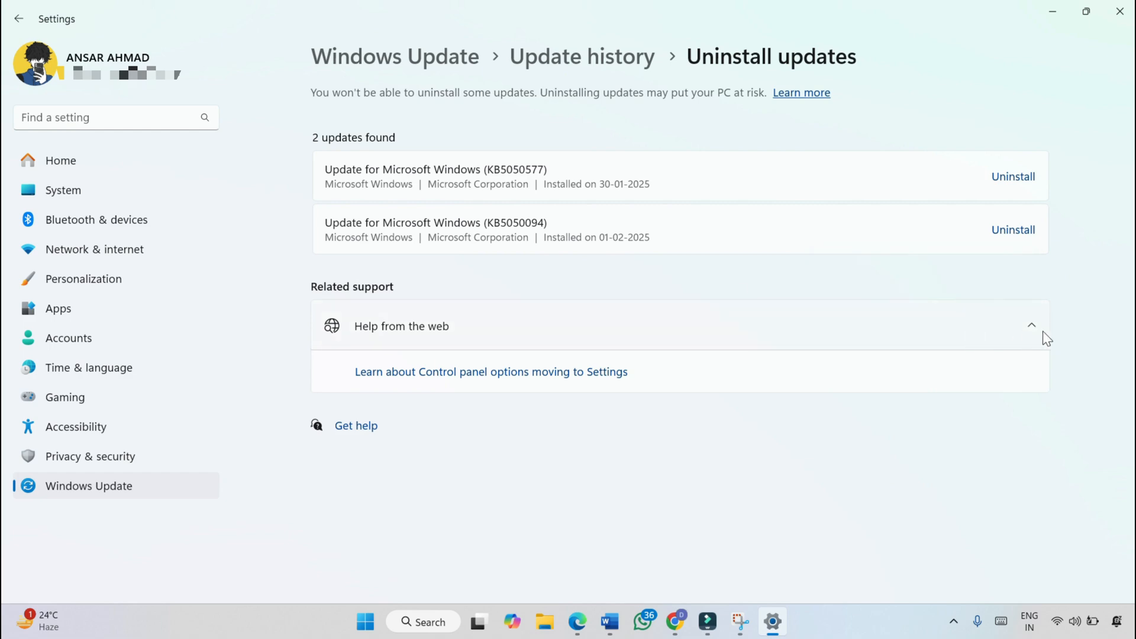
{"action": "left_click", "coordinate": [1013, 230]}
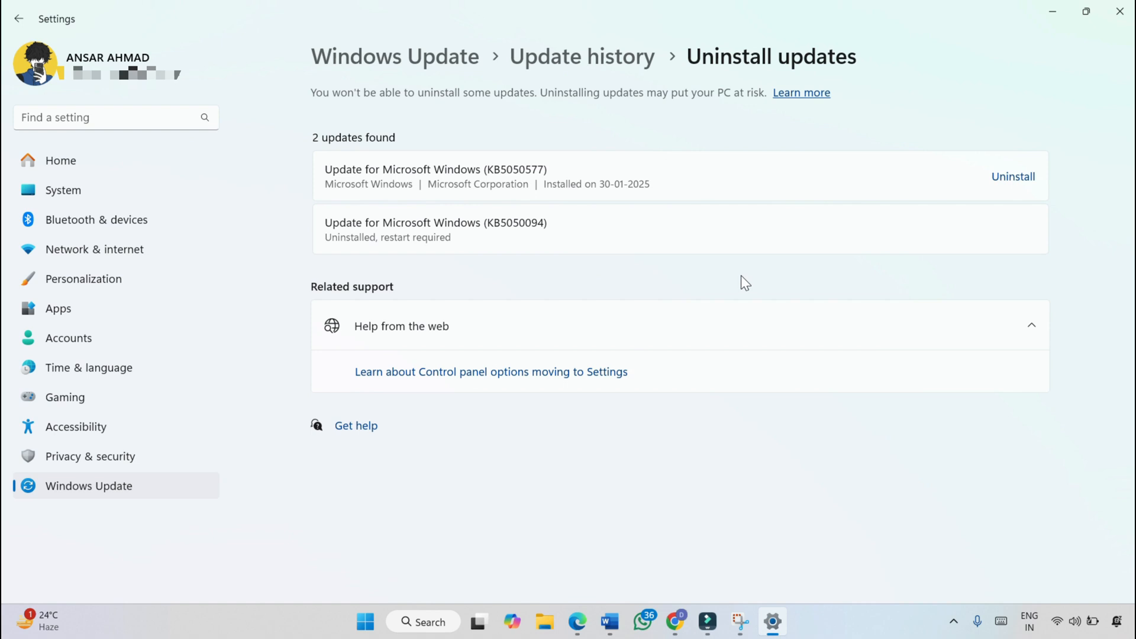
Step: Restart the PC from the Start menu power options
{"action": "left_click", "coordinate": [364, 622]}
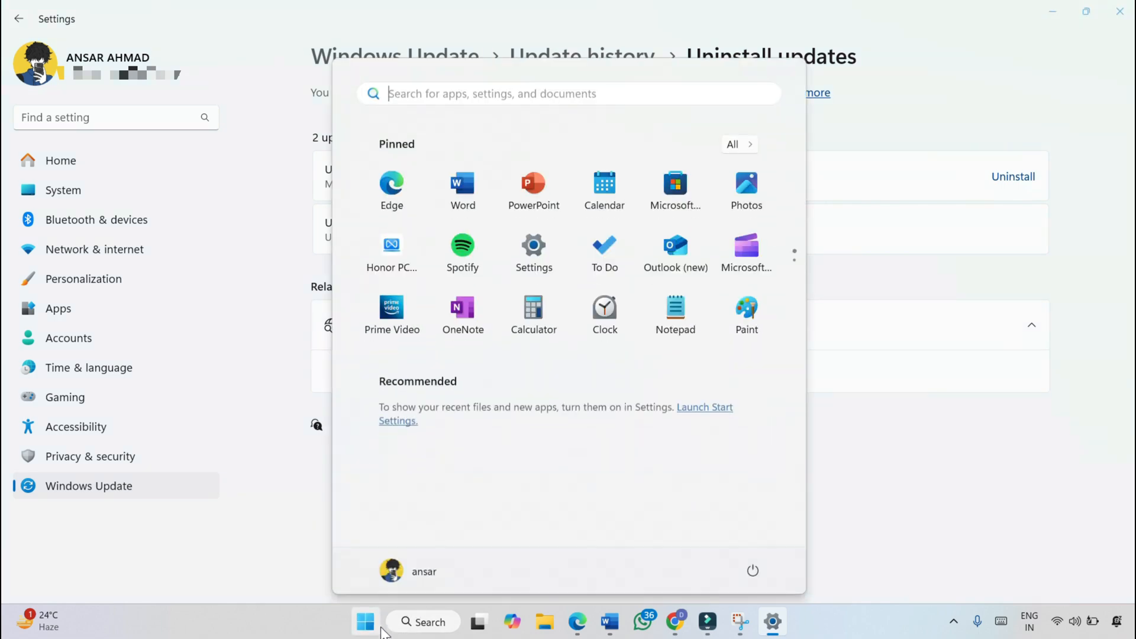
{"action": "mouse_move", "coordinate": [772, 622]}
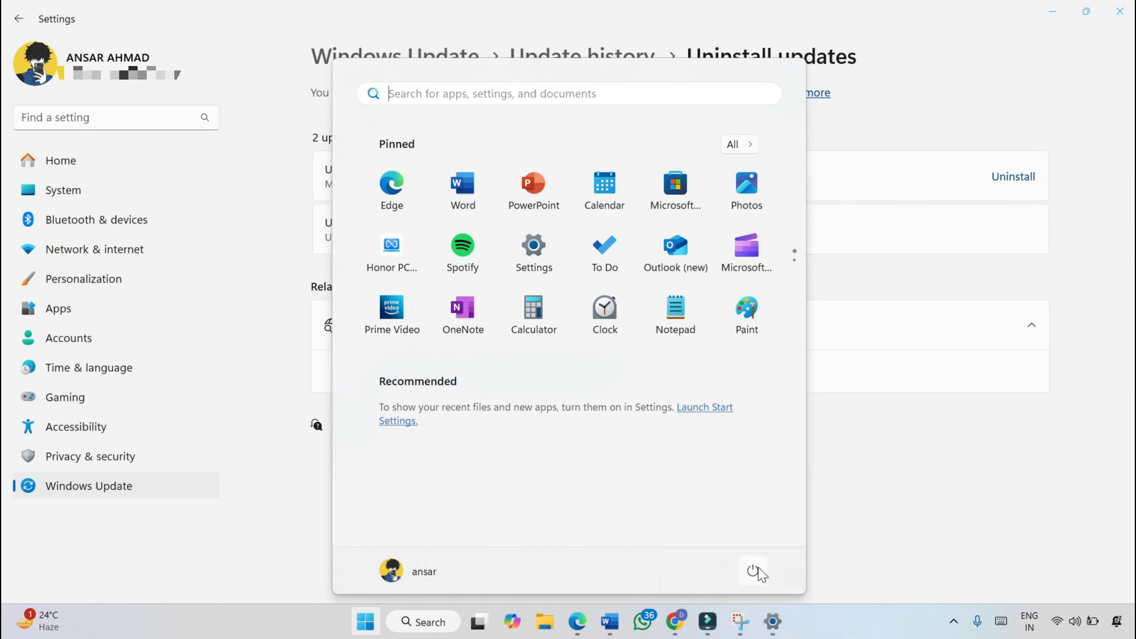
{"action": "left_click", "coordinate": [753, 571]}
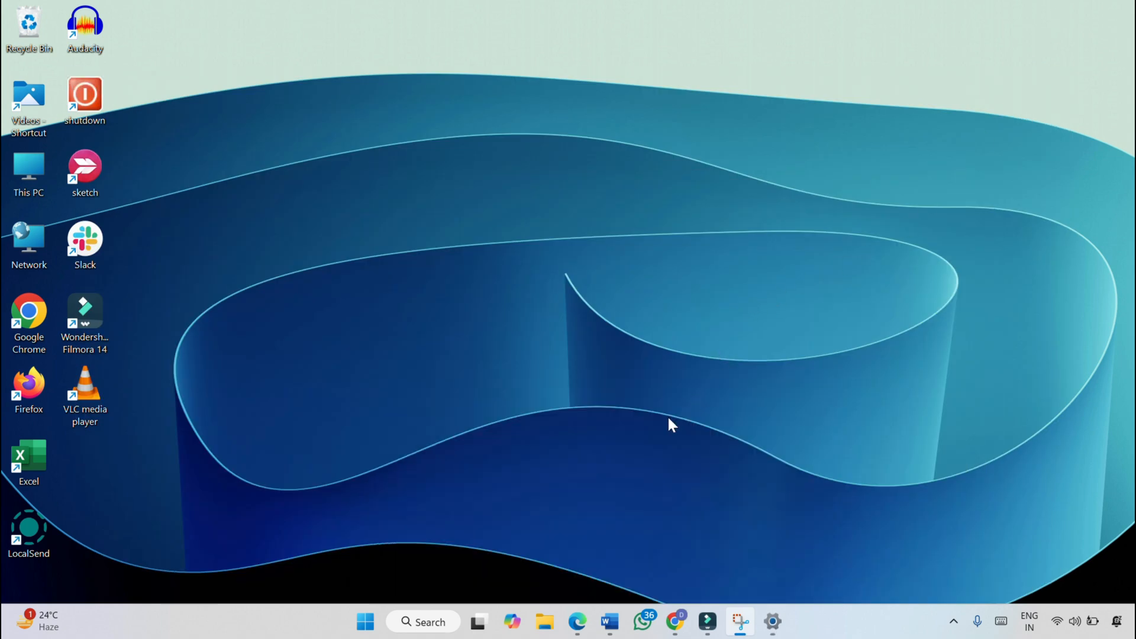
{"action": "mouse_move", "coordinate": [592, 522]}
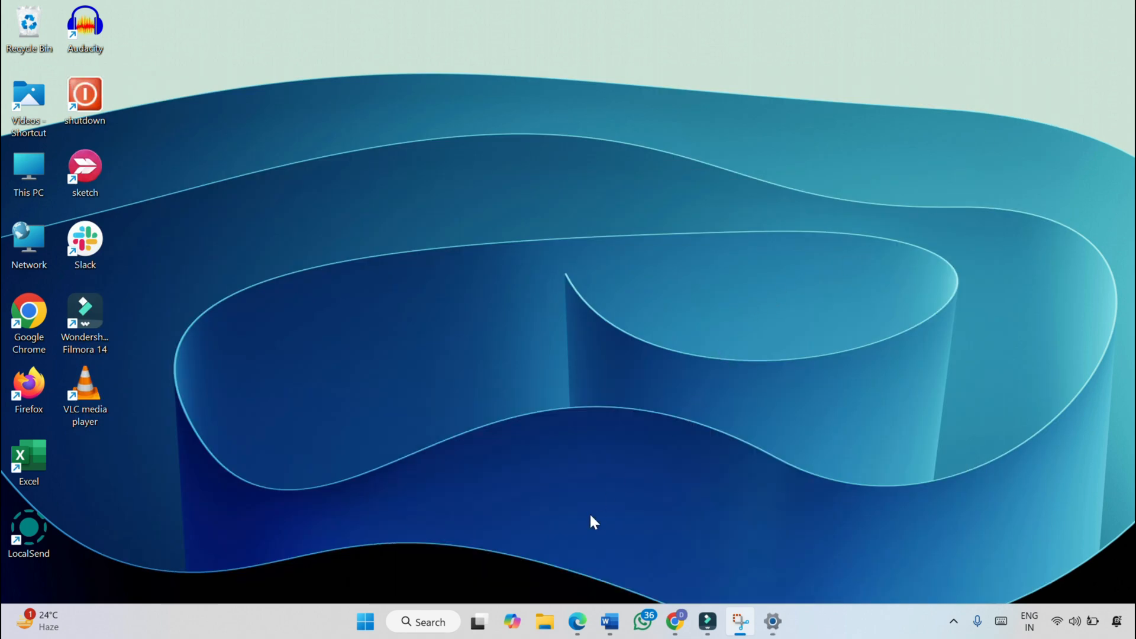